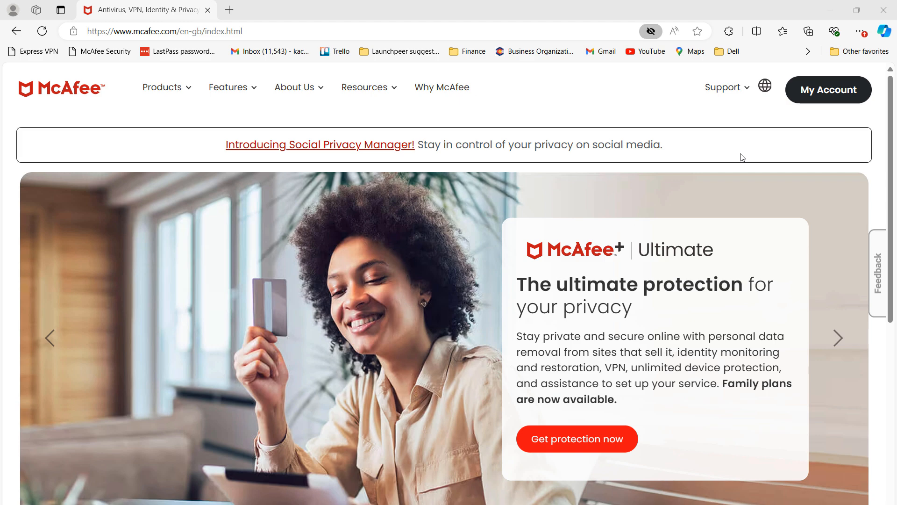
Step: Go to My Account to reach the McAfee Protection Center dashboard
click(838, 338)
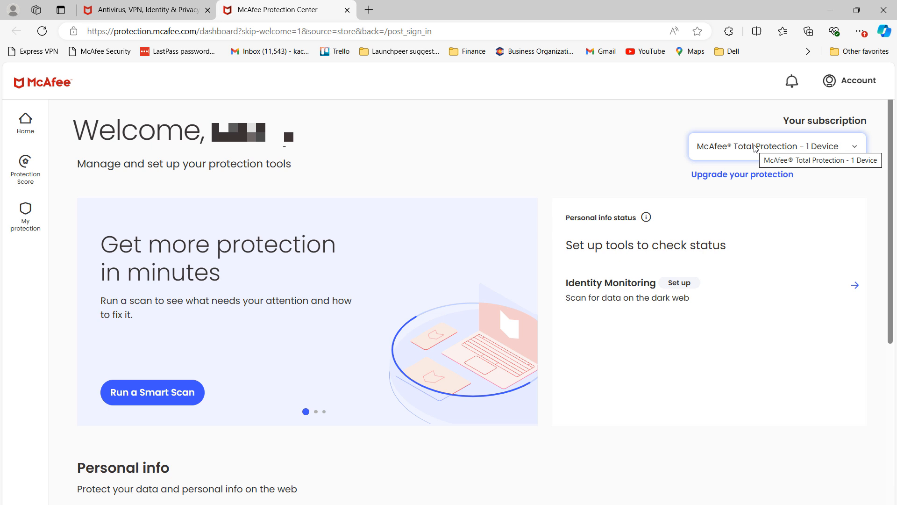
Step: Reach the Subscriptions page listing Total Protection – 1 Device via Manage your account
click(852, 81)
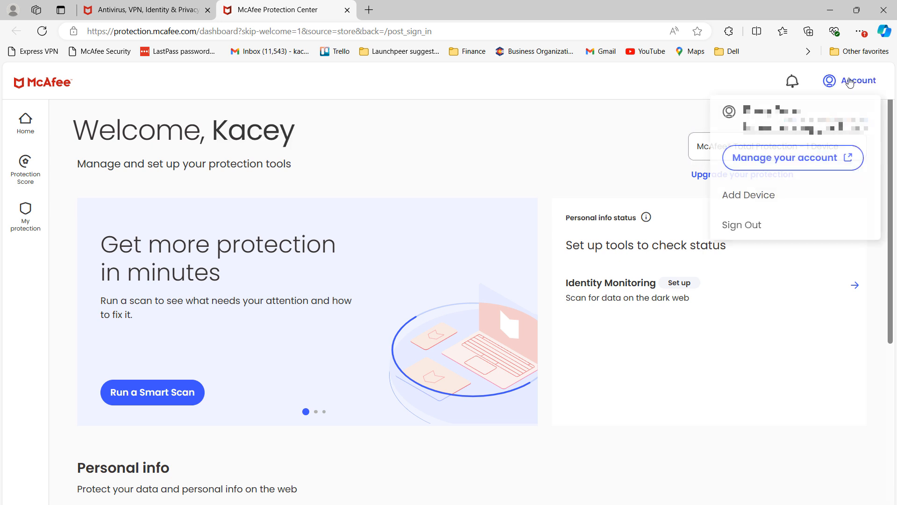
click(794, 157)
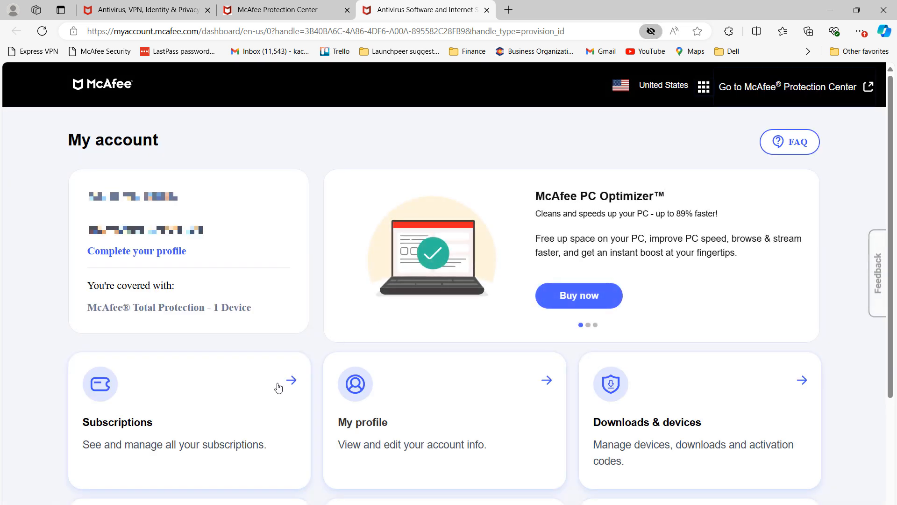
click(189, 418)
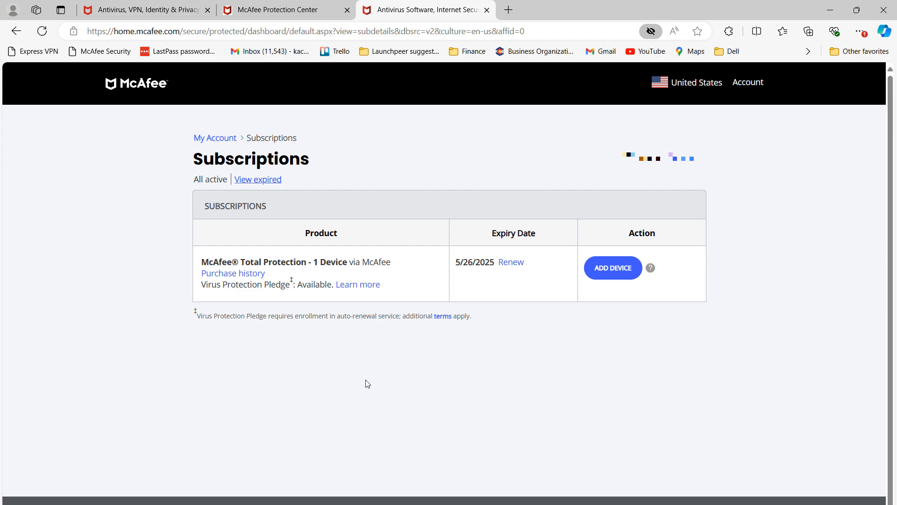
mouse_move(265, 304)
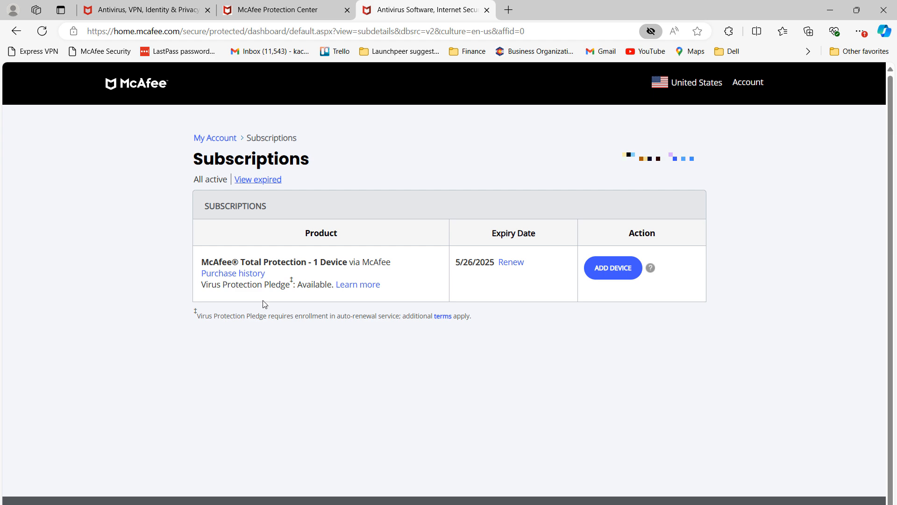
Step: View purchase history, then reach Manage Renewals showing Total Protection with auto-renew on
click(233, 273)
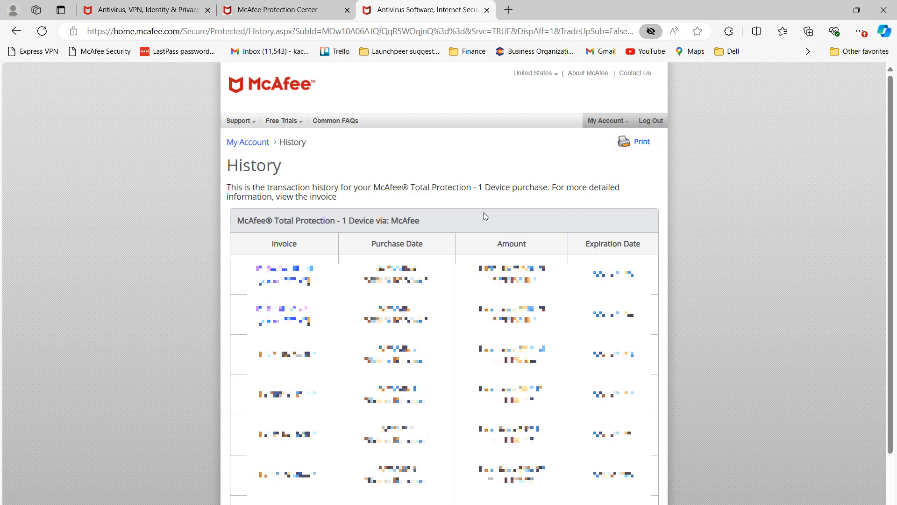
mouse_move(526, 187)
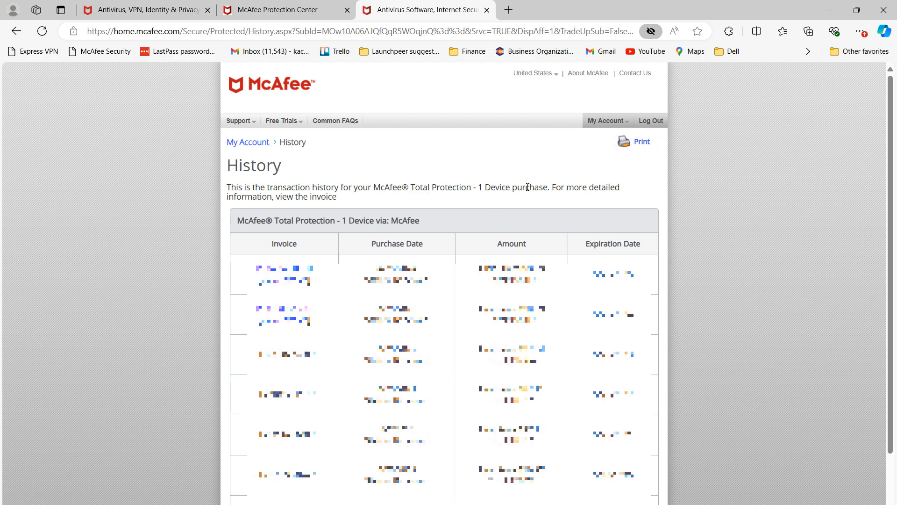
mouse_move(569, 155)
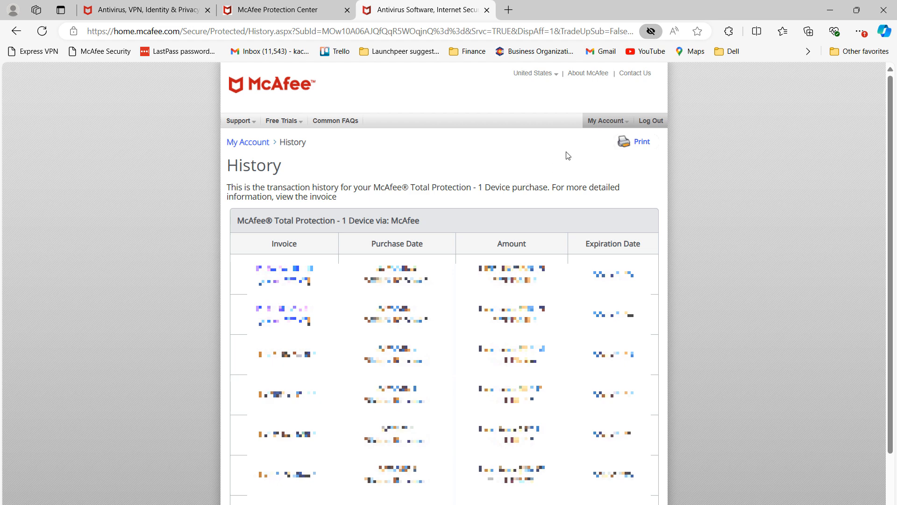
click(605, 121)
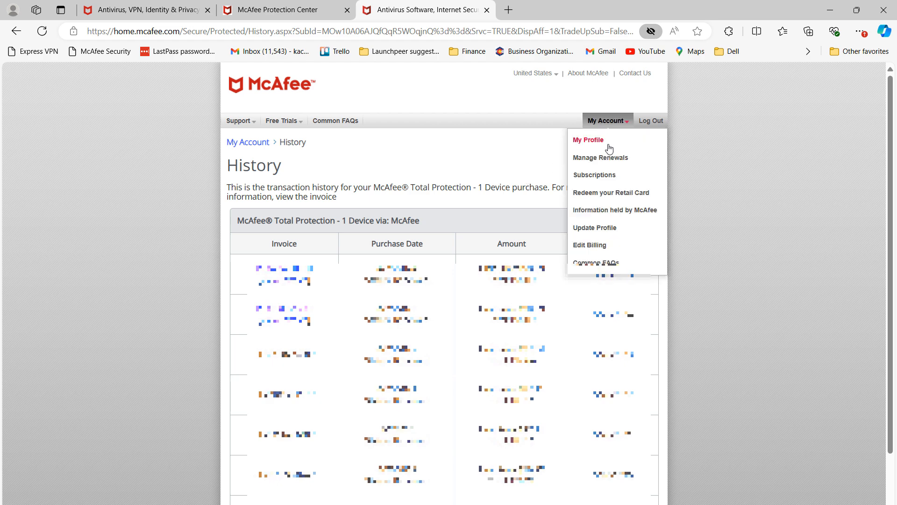
mouse_move(610, 161)
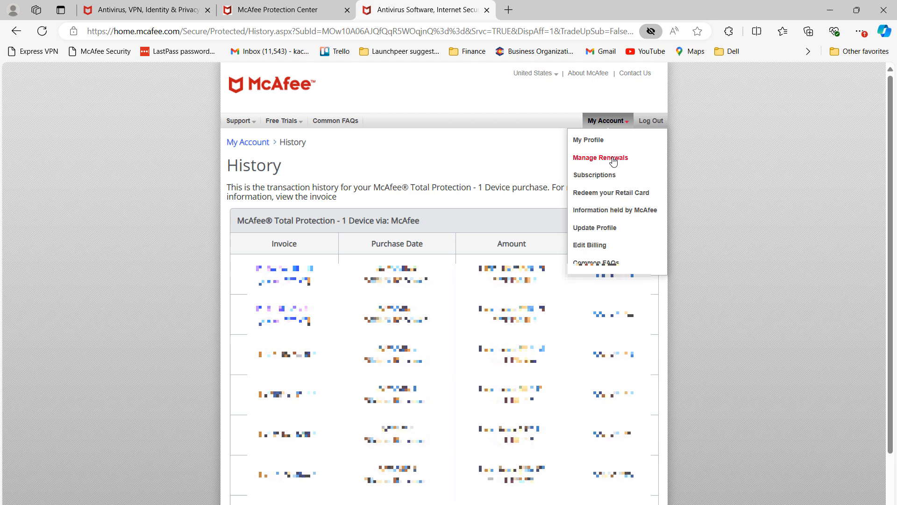
click(600, 157)
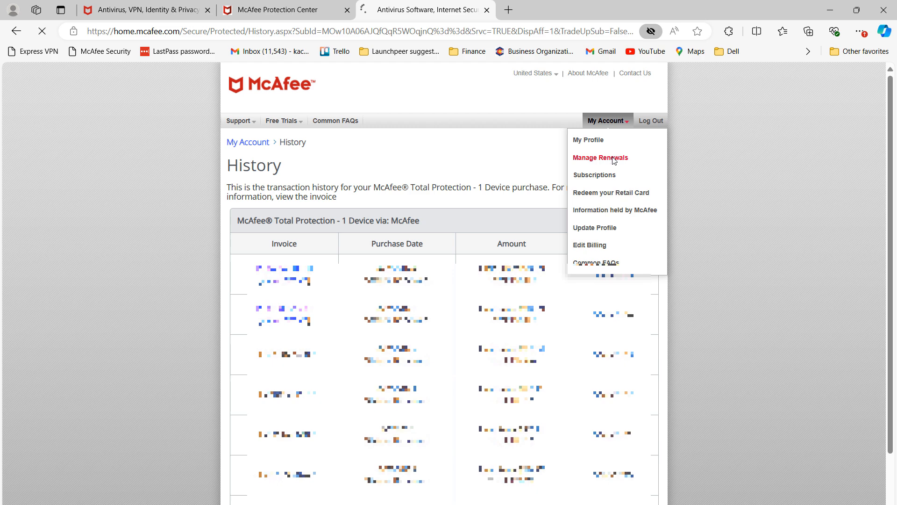
click(600, 157)
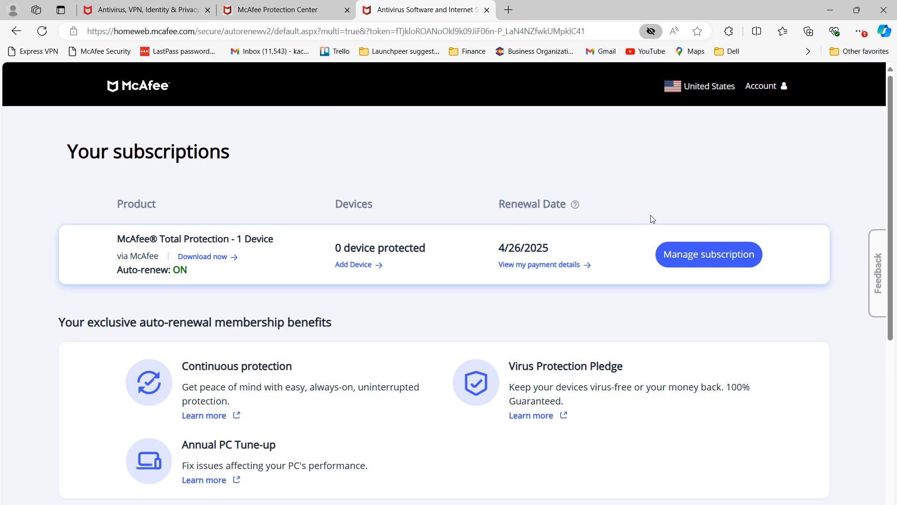
Step: Manage the Total Protection subscription and start cancelling auto-renewal, reaching the Keep on / Turn Off choice
click(708, 254)
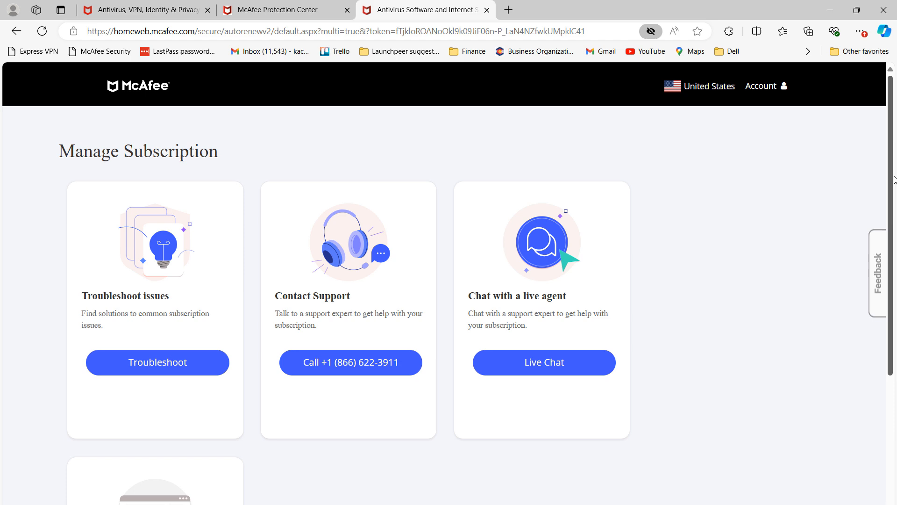
scroll(down, 3)
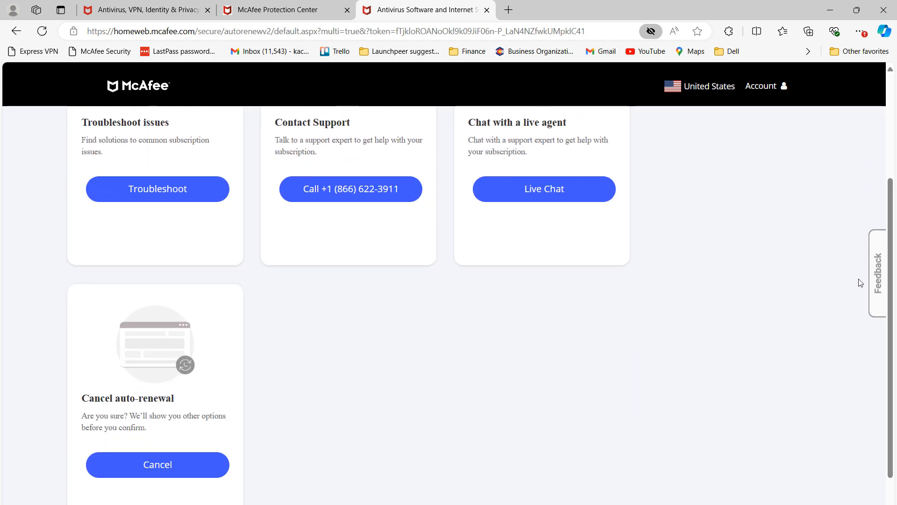
click(157, 464)
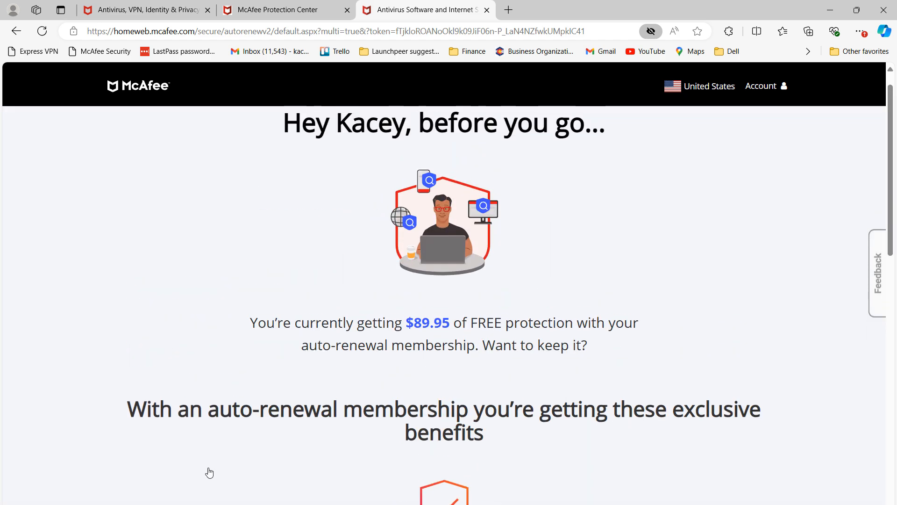
scroll(up, 3)
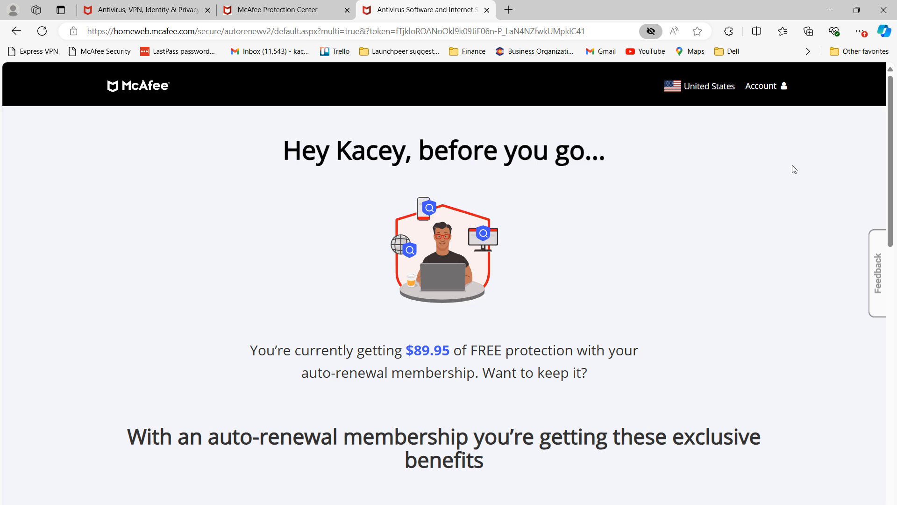
scroll(down, 3)
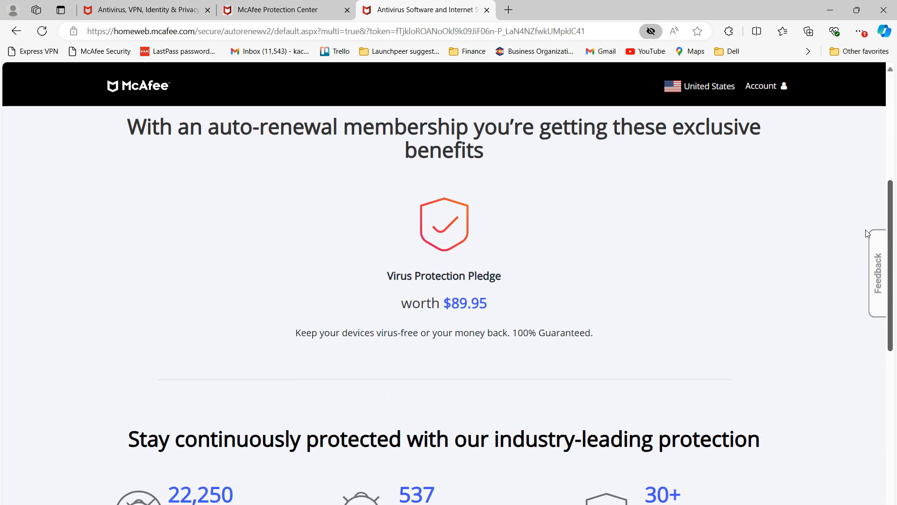
scroll(down, 3)
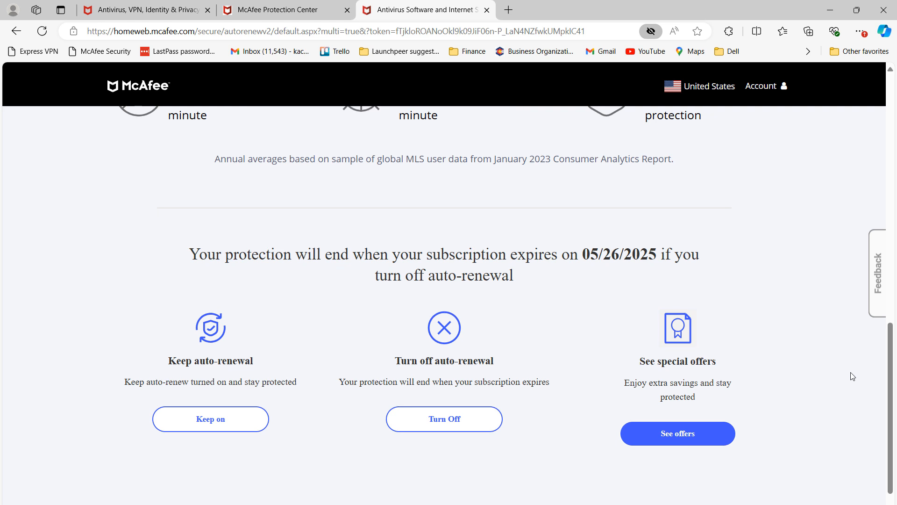
mouse_move(543, 430)
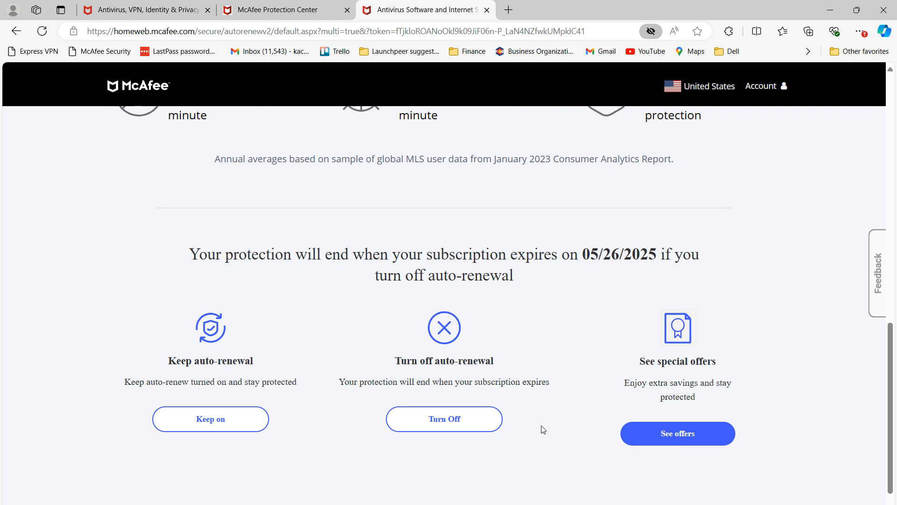
mouse_move(443, 419)
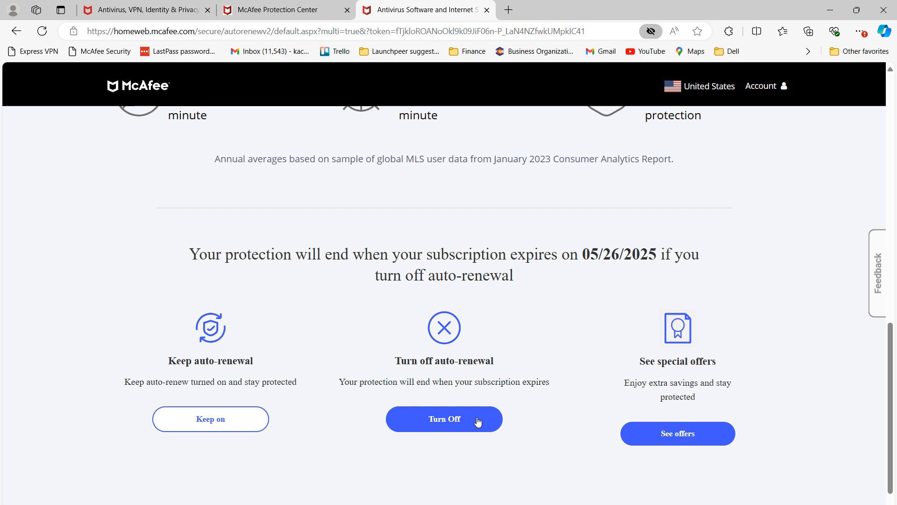
Step: Turn off auto-renewal and submit the survey with the reason 'No longer need it'
click(444, 419)
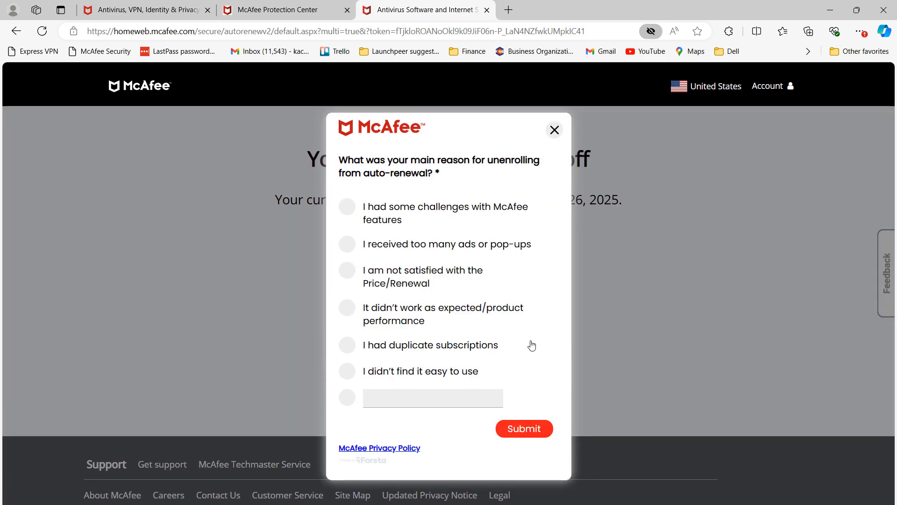
mouse_move(404, 218)
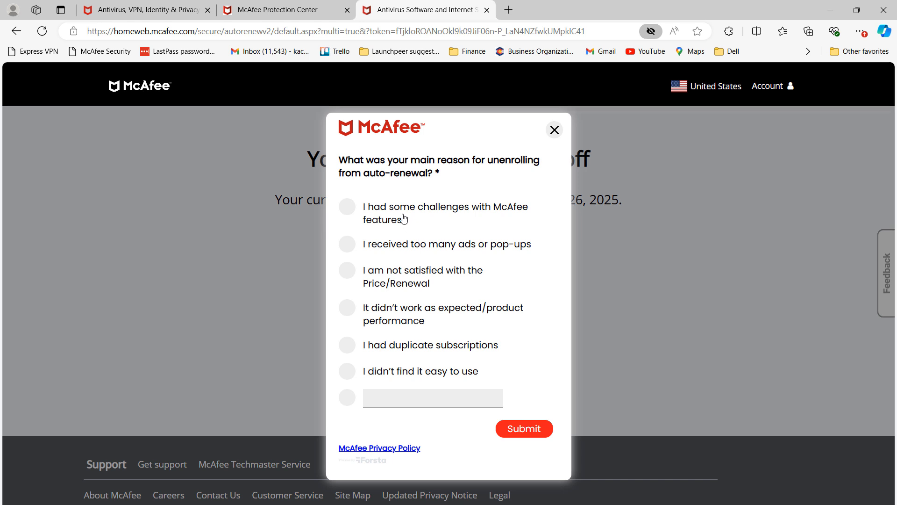
click(347, 397)
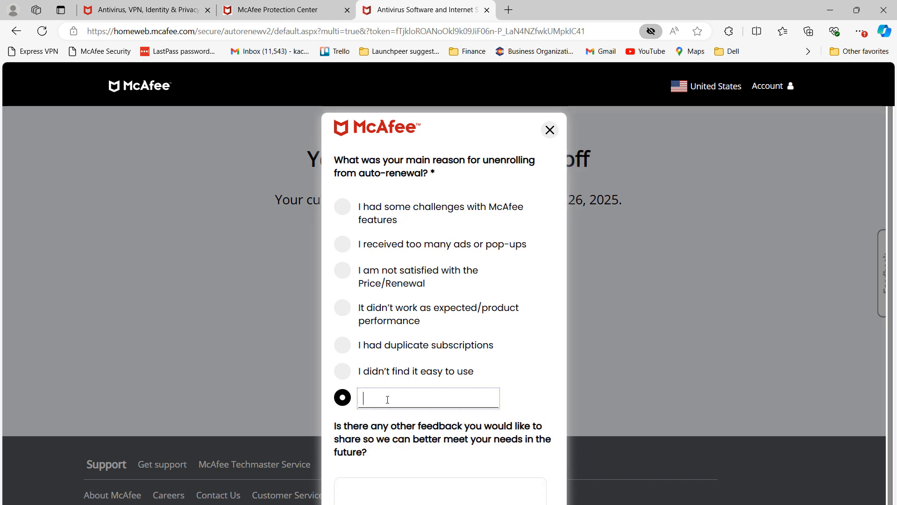
text(No longer need it)
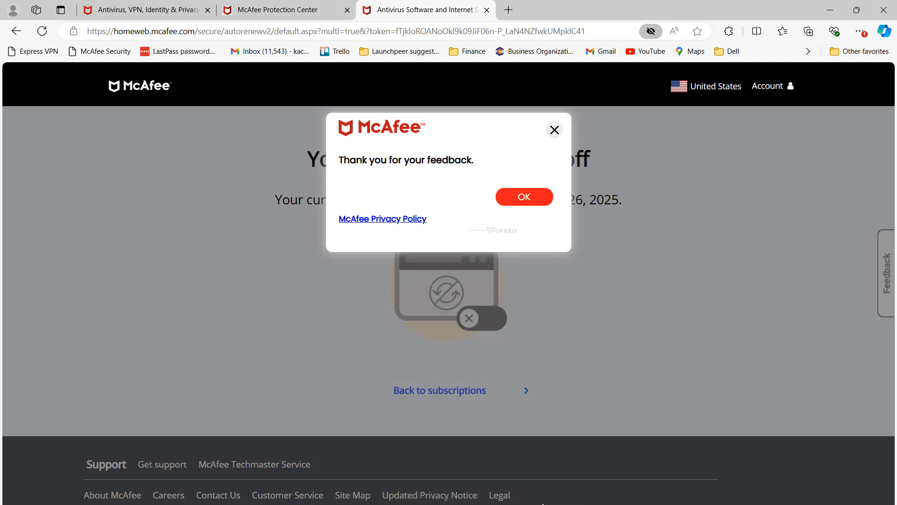
click(522, 197)
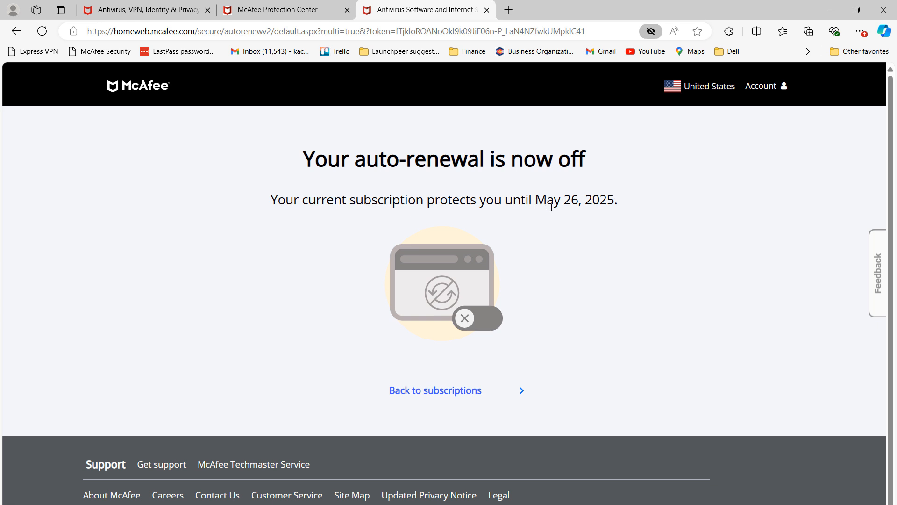
mouse_move(577, 262)
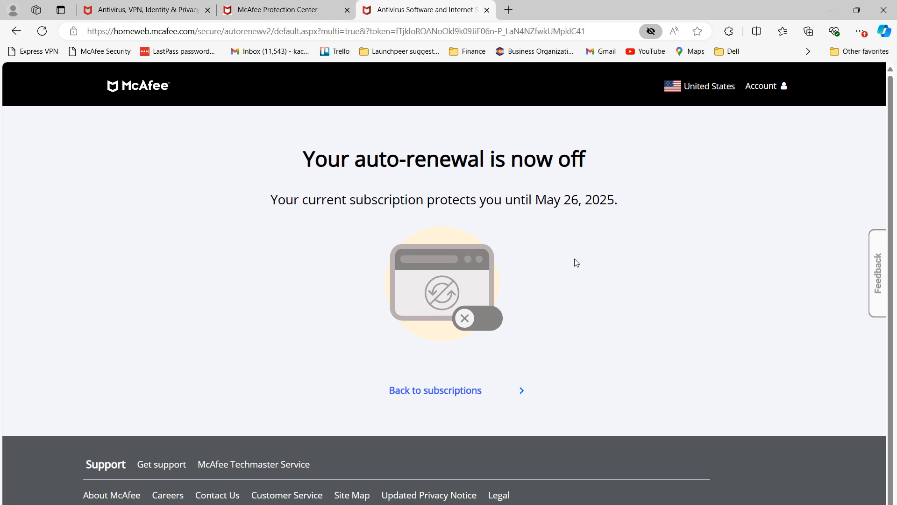